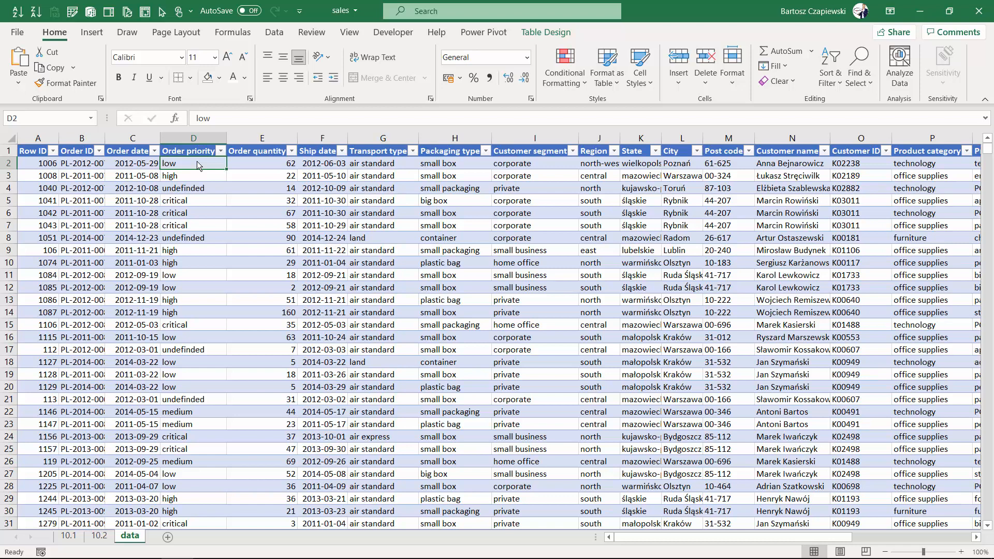
{"action": "mouse_move", "coordinate": [588, 246]}
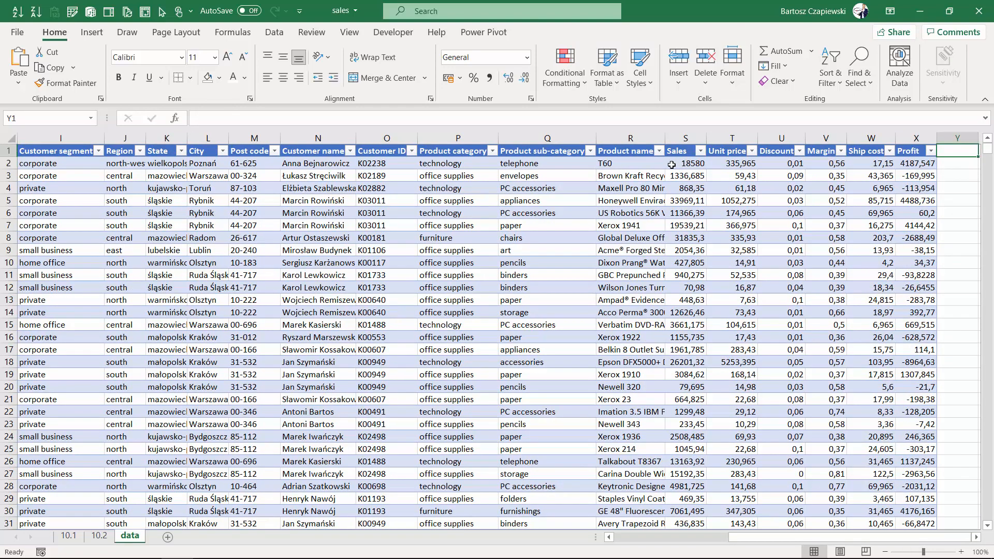
- Add an FY column with ="FY"&IF(MONTH(Order date)>=10;YEAR+1;YEAR) filled down
{"action": "type", "text": "FY"}
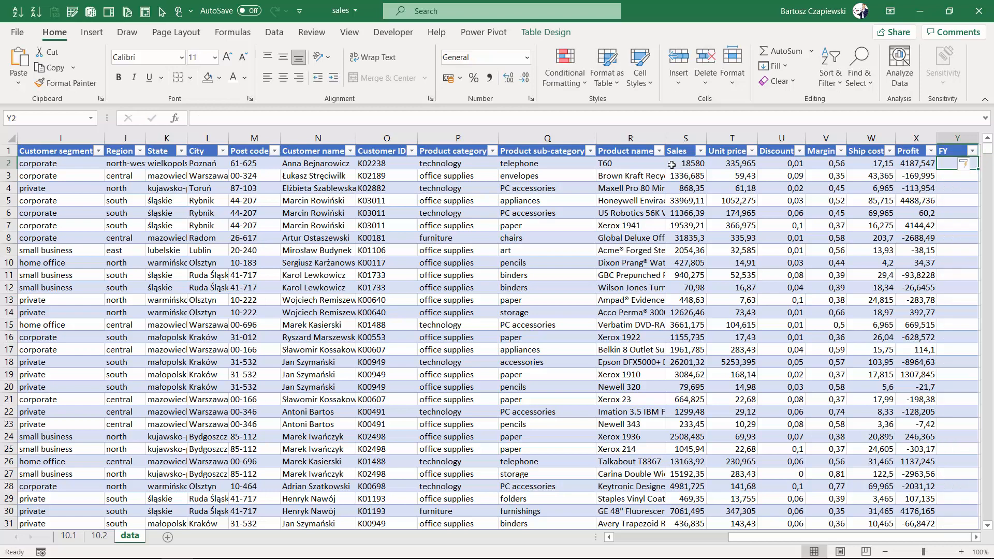
{"action": "type", "text": "=if"}
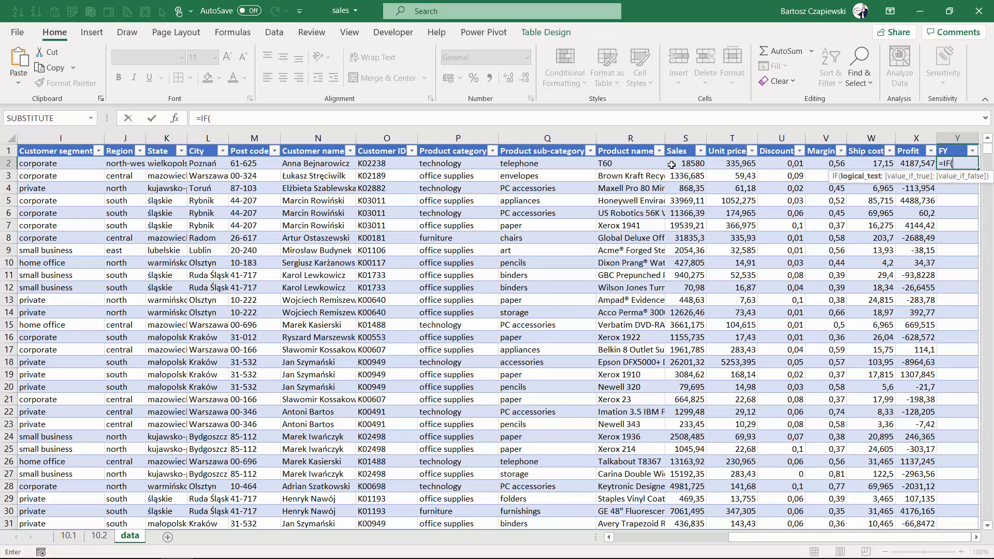
{"action": "type", "text": "mo"}
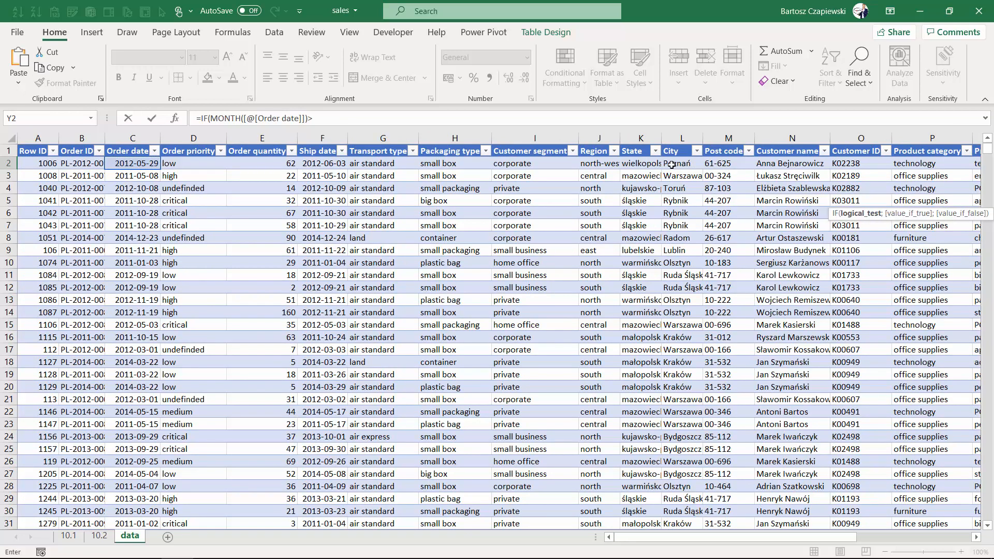
{"action": "type", "text": ">=10;"}
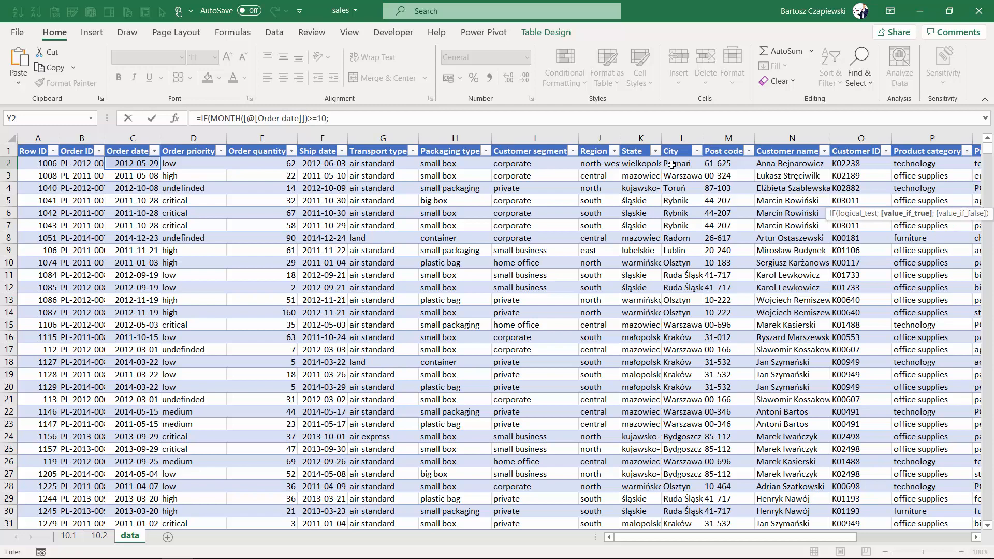
{"action": "type", "text": "YEAR([@[Order date"}
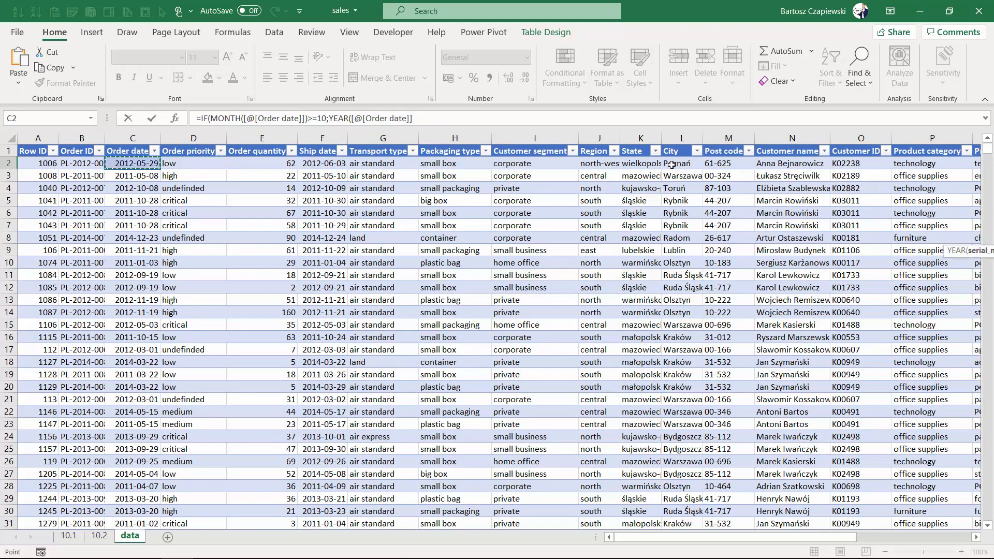
{"action": "type", "text": "+1;YEAR([@[Order date"}
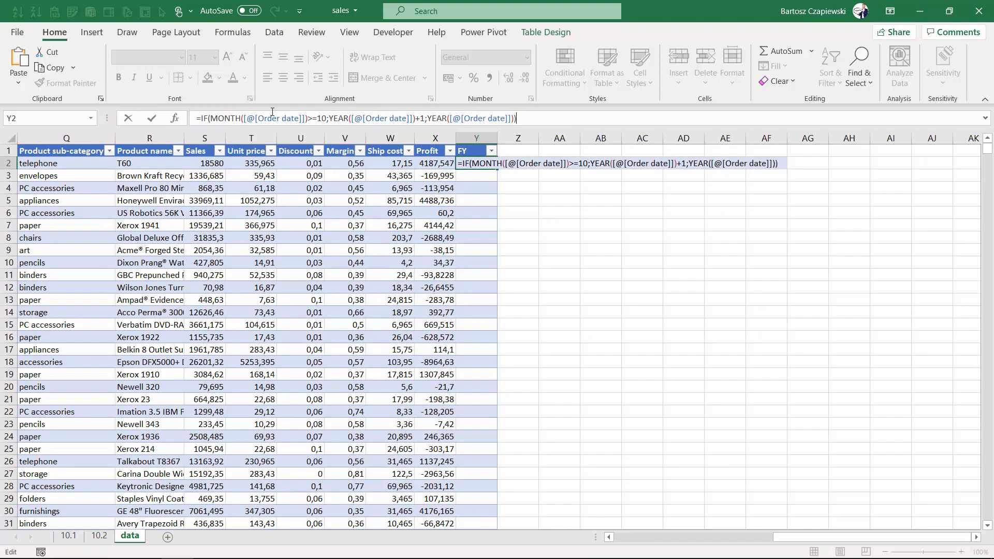
{"action": "mouse_move", "coordinate": [261, 70]}
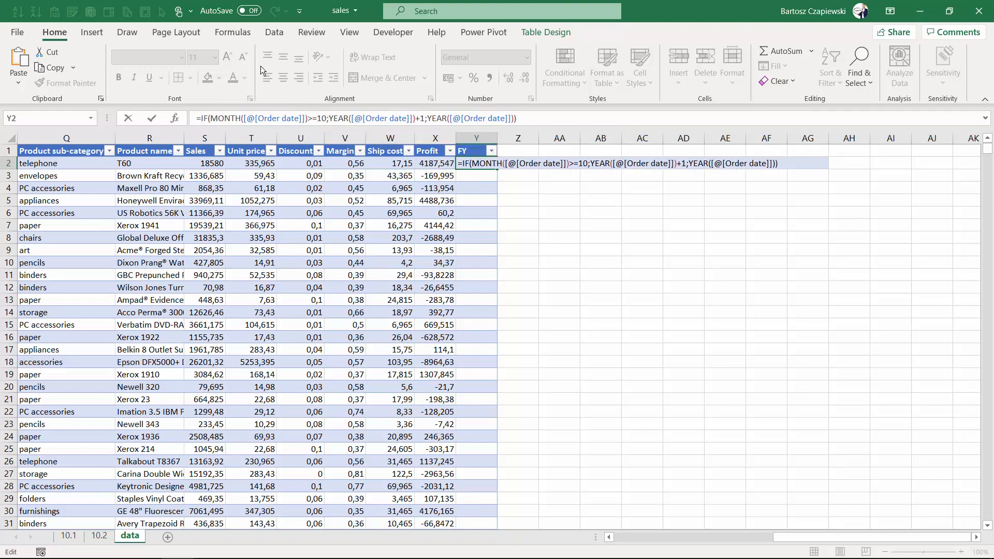
{"action": "type", "text": "\"FY\"&"}
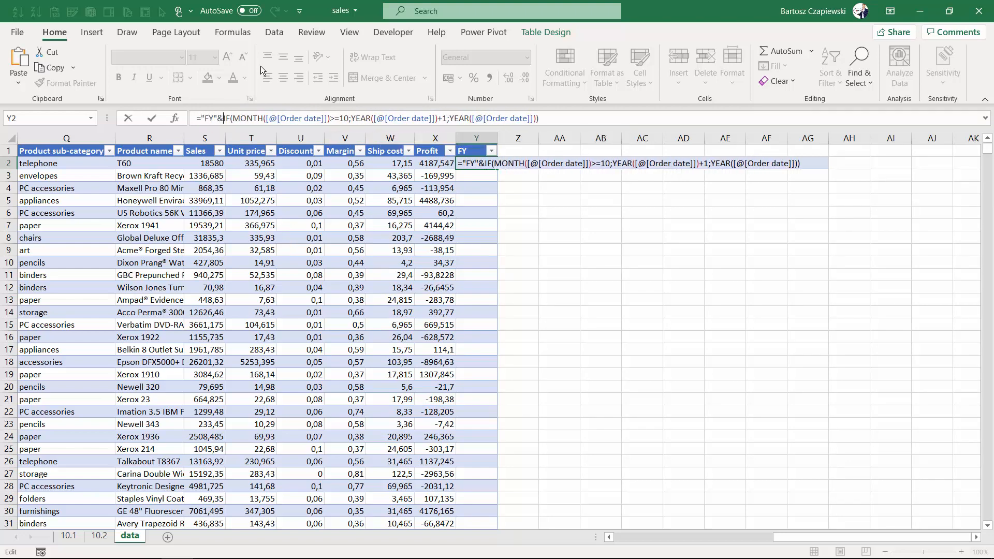
{"action": "key", "text": "Enter"}
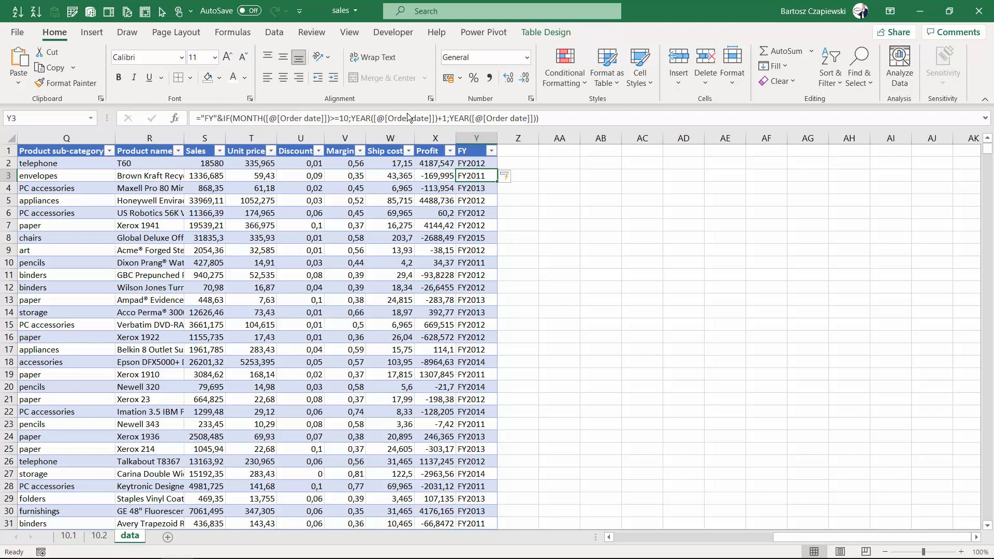
{"action": "mouse_move", "coordinate": [480, 163]}
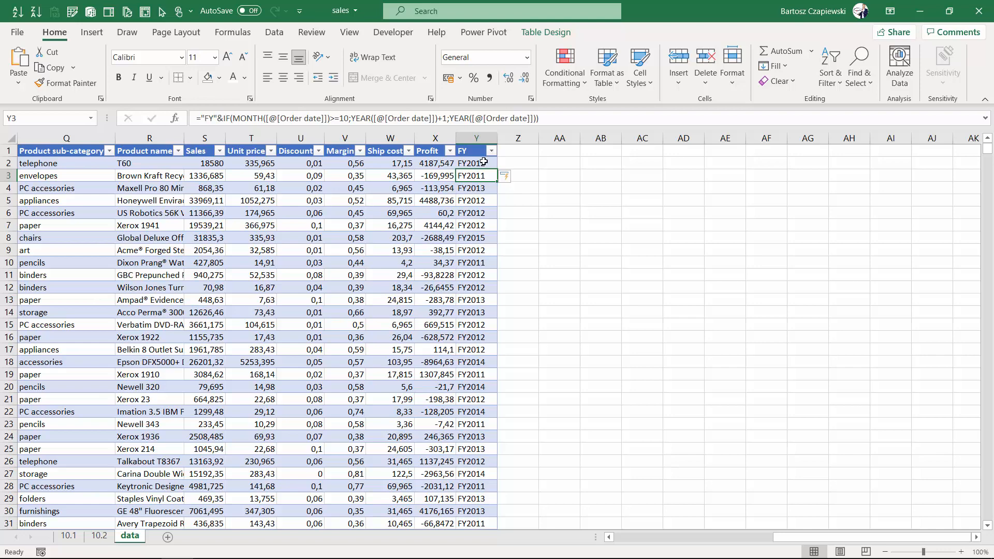
- Add a Month column using =TEXT([@[Order date]];"MMM") and insert an empty PivotTable
{"action": "type", "text": "Month"}
{"action": "left_click", "coordinate": [518, 164]}
{"action": "type", "text": "=et"}
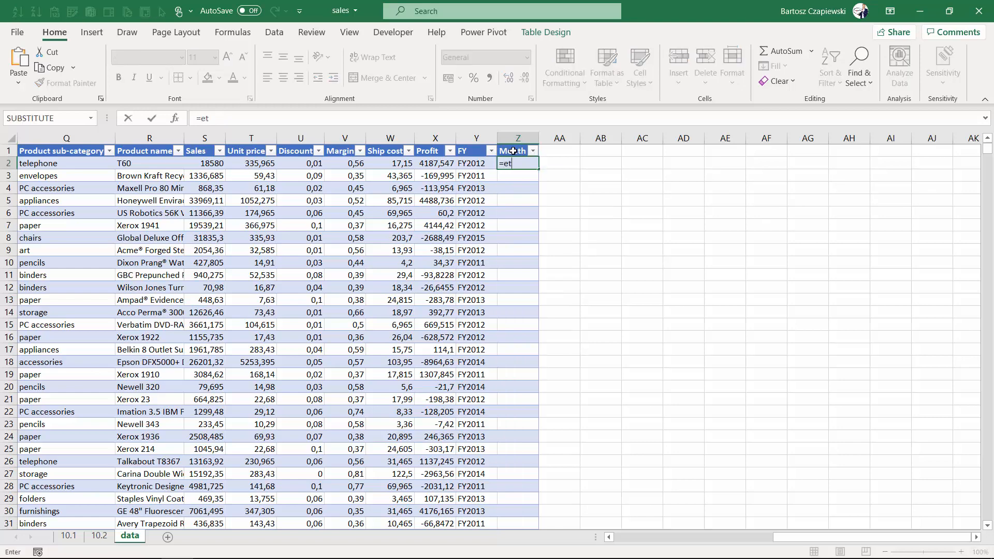
{"action": "type", "text": "ext"}
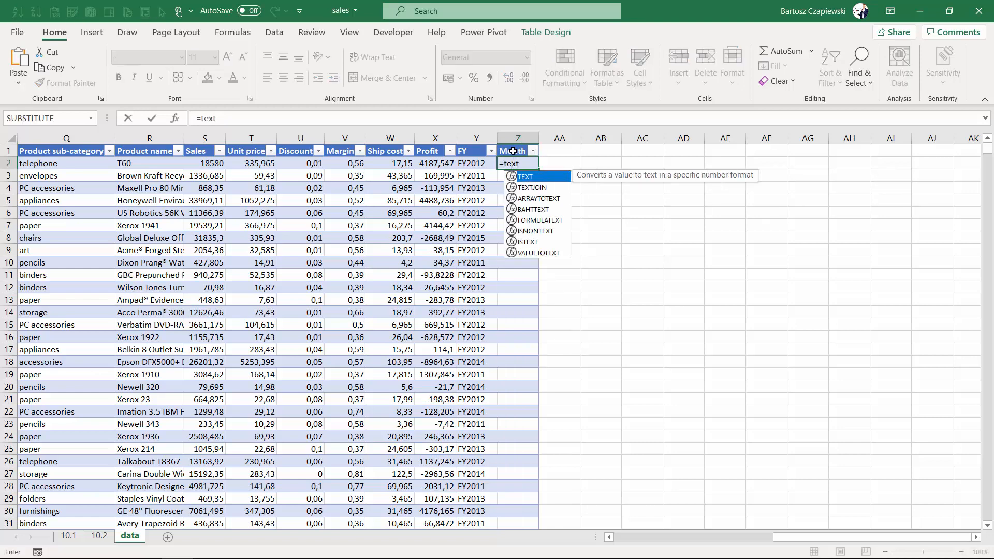
{"action": "left_click", "coordinate": [251, 162]}
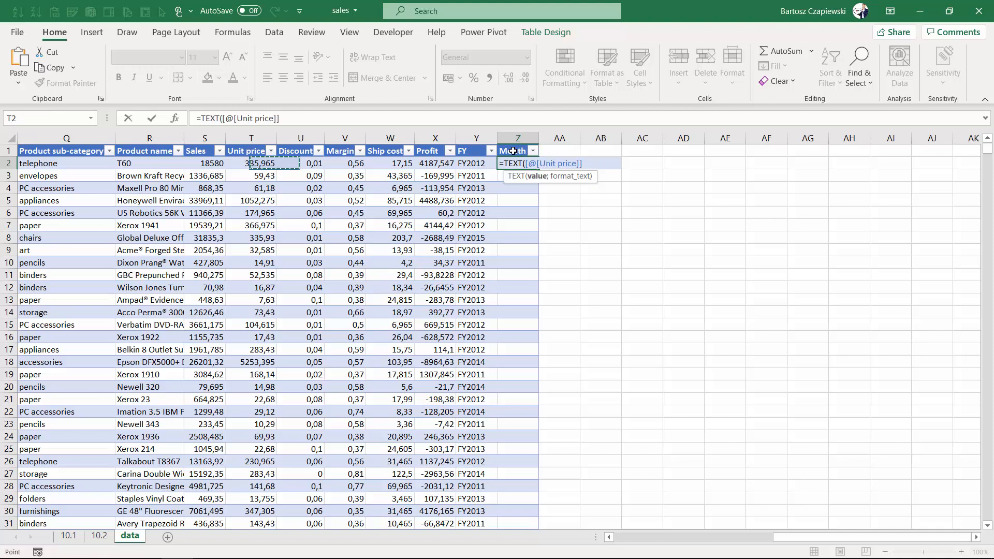
{"action": "scroll", "scroll_direction": "left", "scroll_amount": 3}
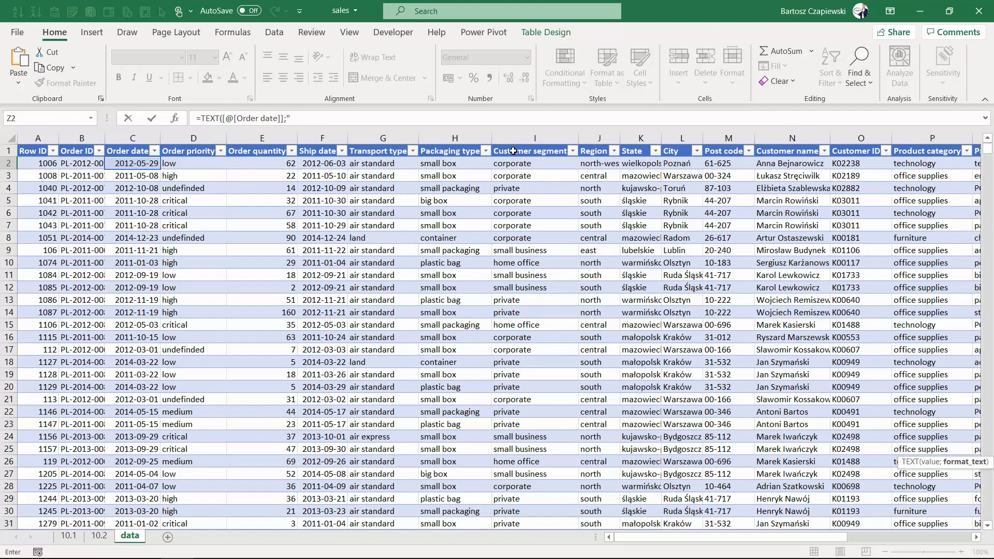
{"action": "type", "text": "MMM\""}
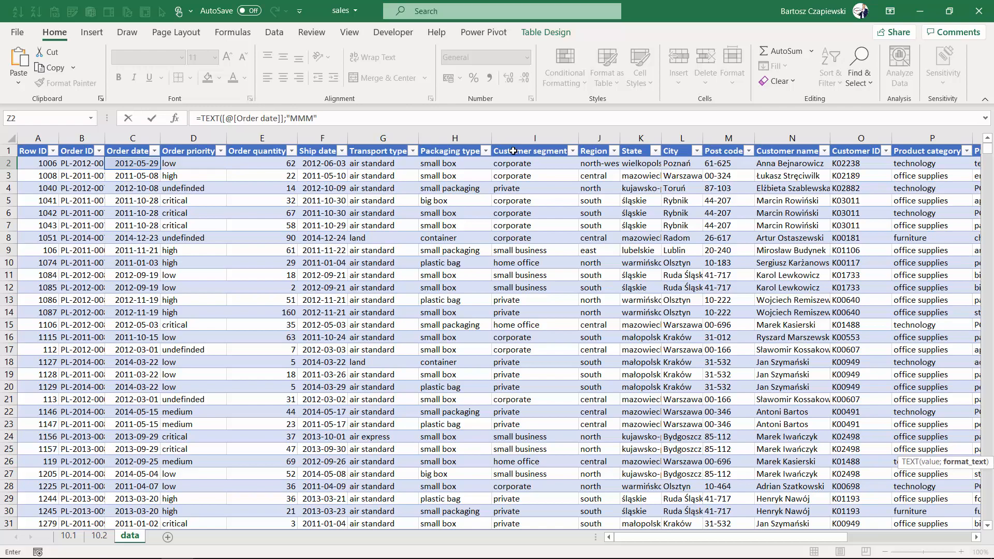
{"action": "scroll", "scroll_direction": "right", "scroll_amount": 3}
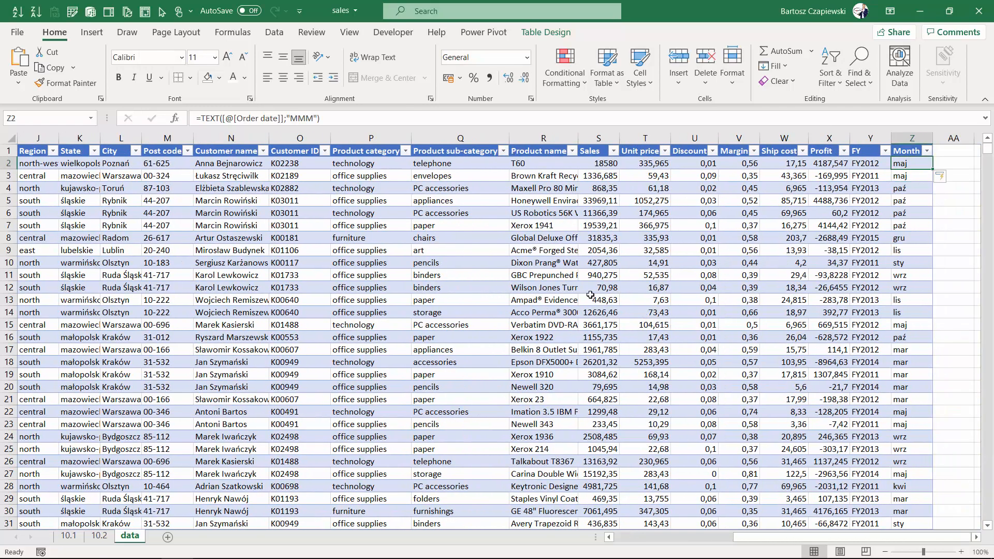
{"action": "left_click", "coordinate": [92, 32]}
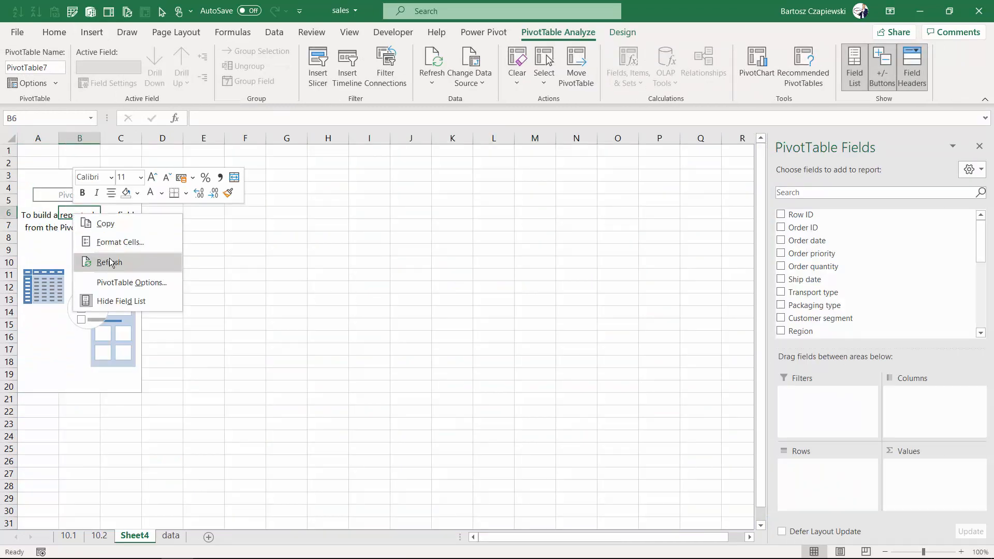
- Refresh the pivot table and place FY, then Month, in the Rows area
{"action": "left_click", "coordinate": [109, 262]}
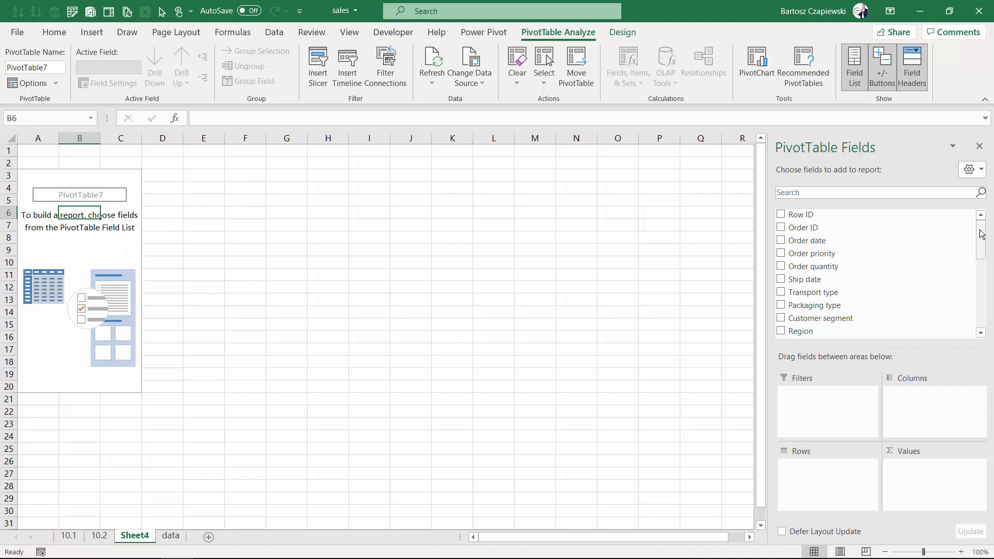
{"action": "scroll", "scroll_direction": "down", "scroll_amount": 3}
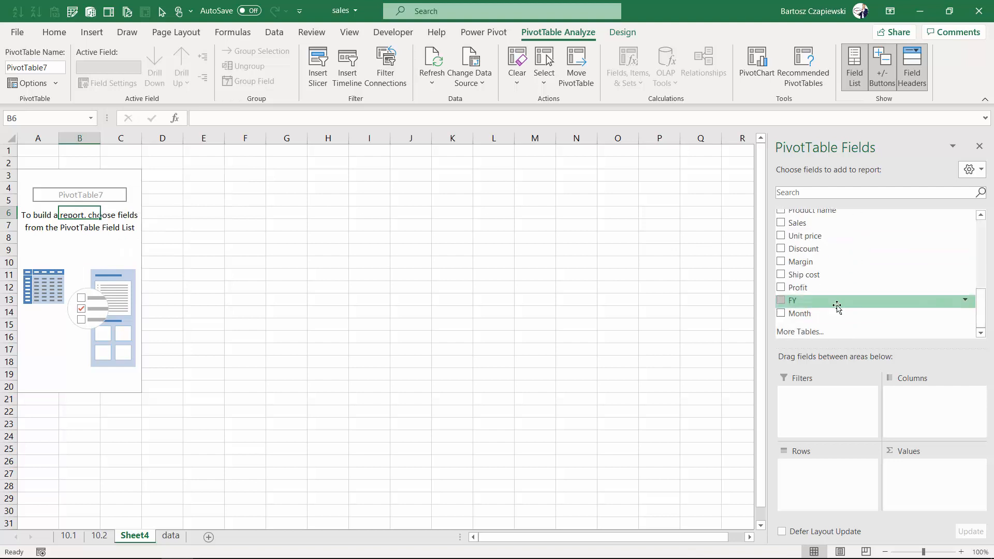
{"action": "left_click", "coordinate": [780, 301]}
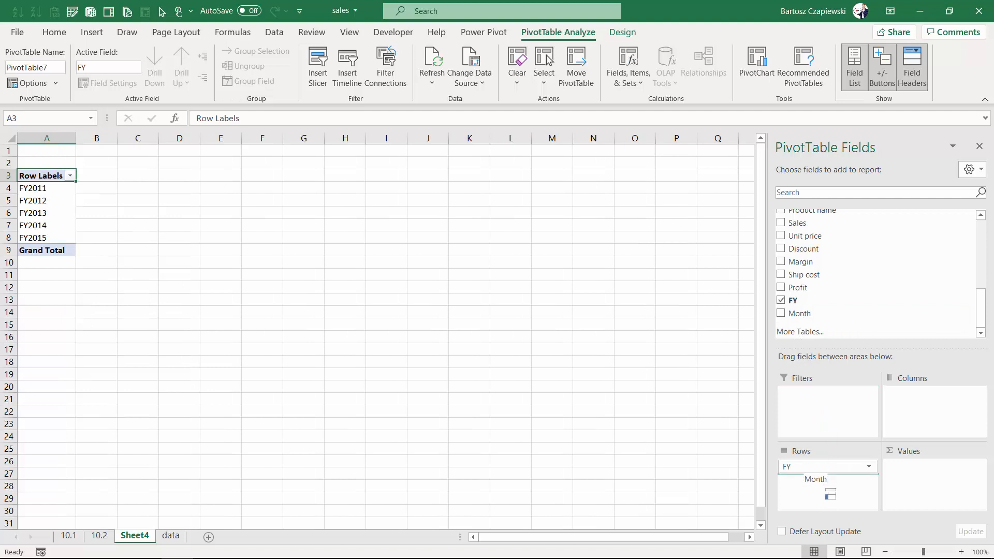
{"action": "left_click", "coordinate": [318, 59]}
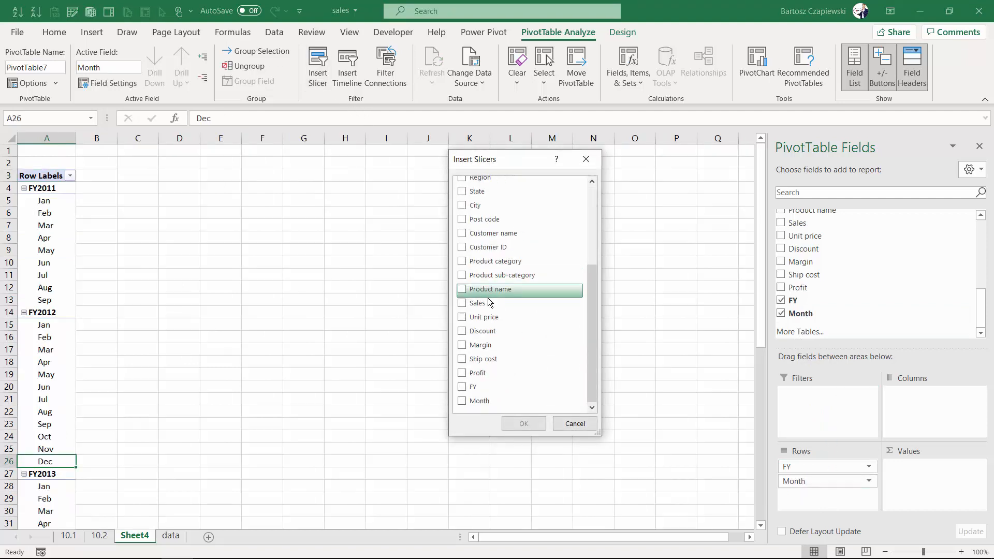
- Insert an FY slicer filtered to FY2011 and FY2012, and add Sum of Sales values
{"action": "left_click", "coordinate": [524, 423]}
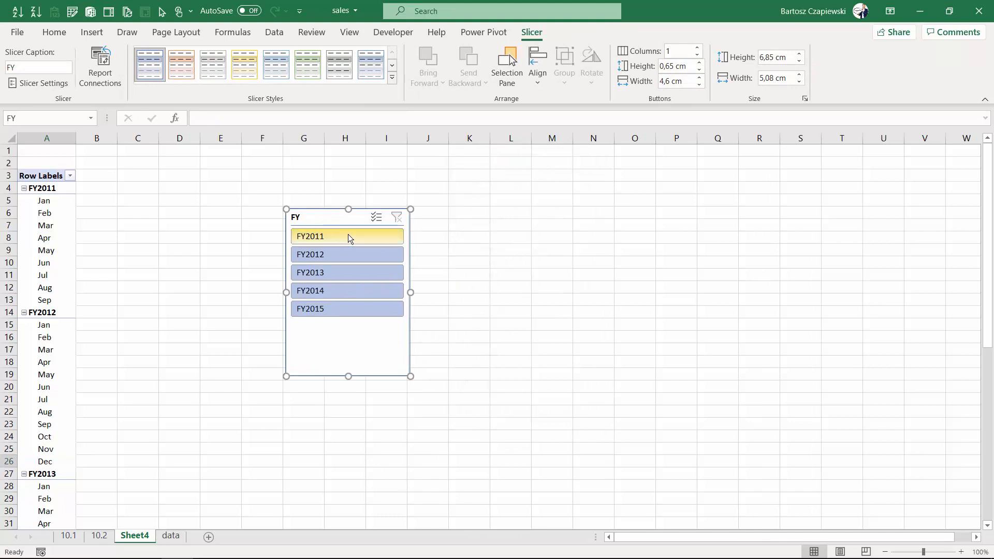
{"action": "left_click", "coordinate": [347, 254]}
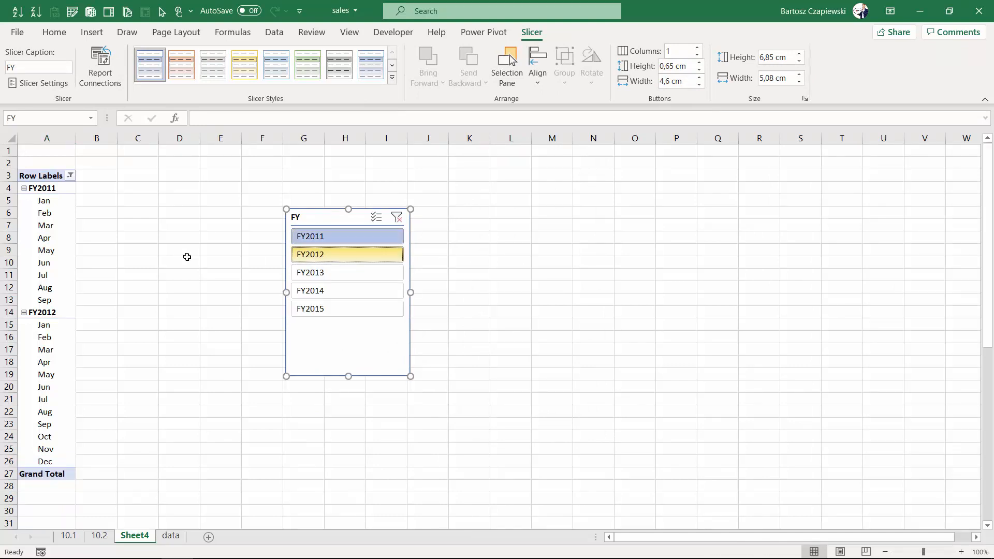
{"action": "left_click", "coordinate": [46, 225]}
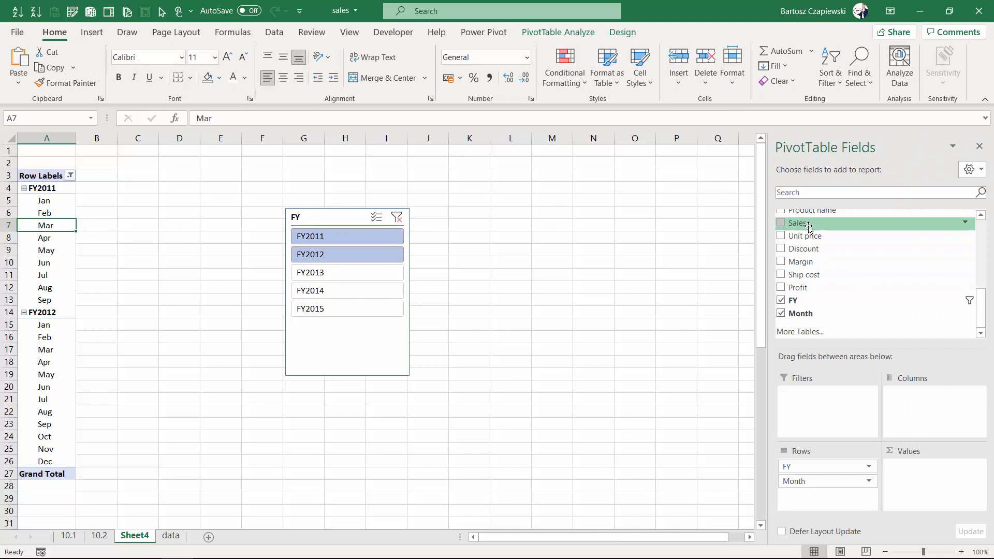
{"action": "left_click", "coordinate": [781, 223]}
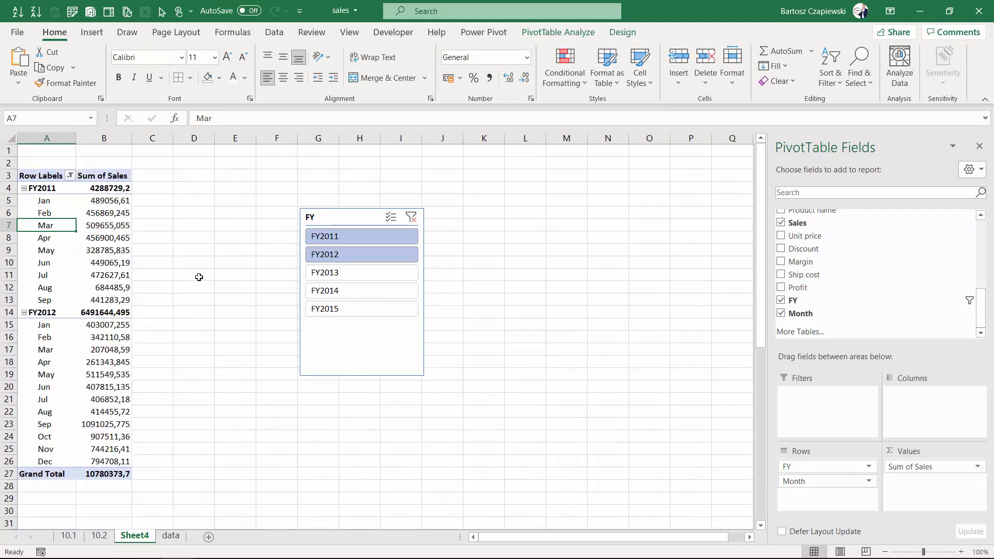
{"action": "left_click", "coordinate": [103, 200]}
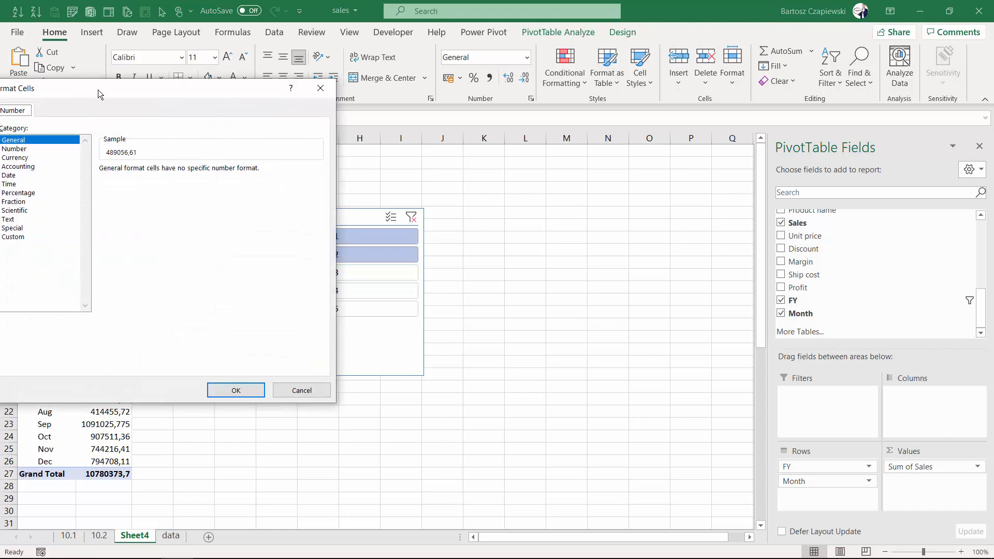
- Format the Sum of Sales values as Number with 0 decimals and thousands separators
{"action": "left_click", "coordinate": [249, 175]}
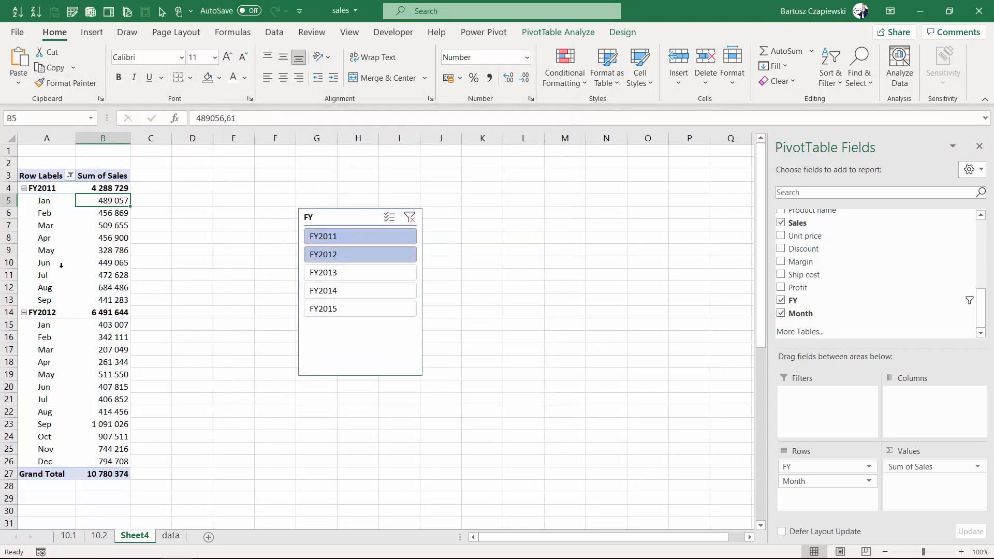
{"action": "mouse_move", "coordinate": [79, 427]}
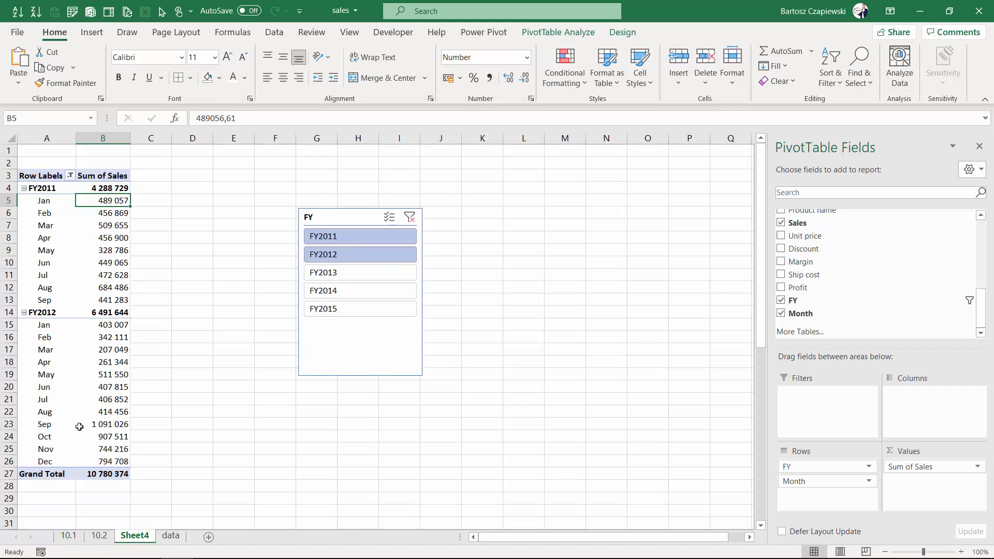
{"action": "mouse_move", "coordinate": [49, 412]}
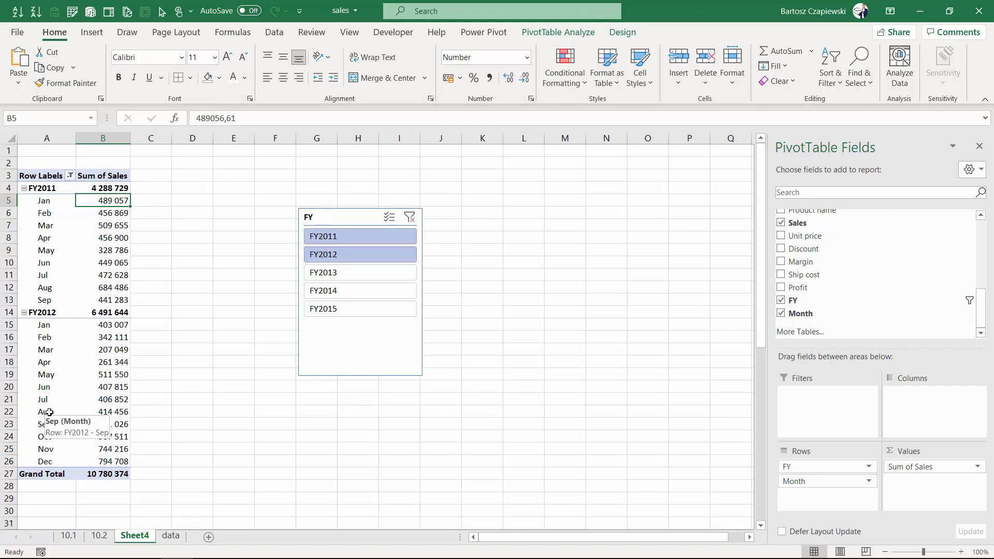
{"action": "left_click", "coordinate": [44, 436]}
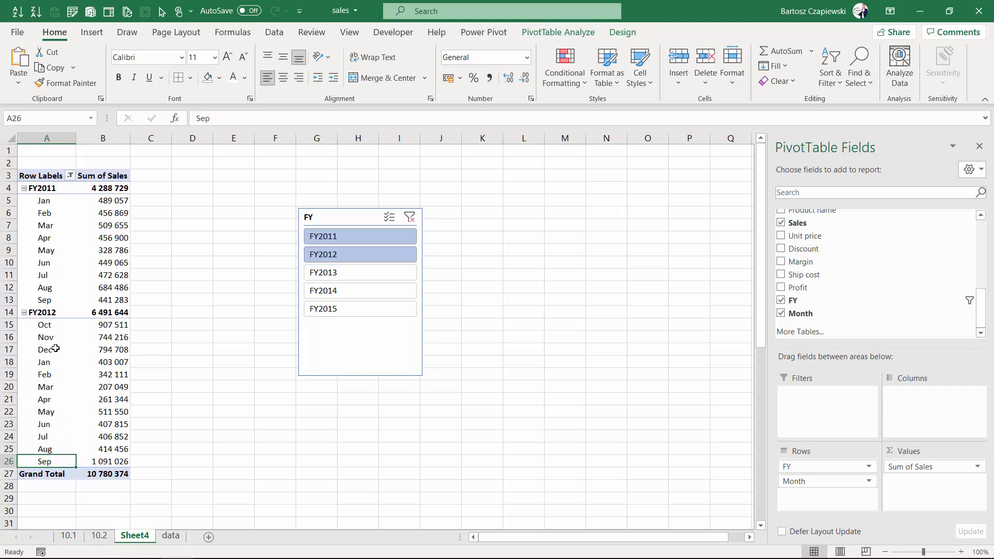
- Move Oct, Nov and Dec above Jan so FY2012 months run Oct through Sep
{"action": "left_click", "coordinate": [45, 350]}
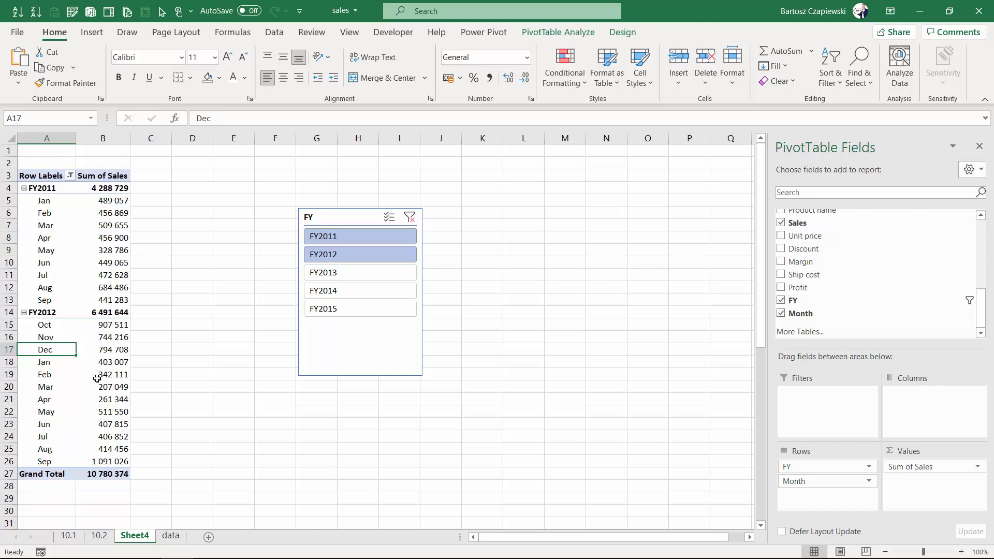
{"action": "mouse_move", "coordinate": [96, 375]}
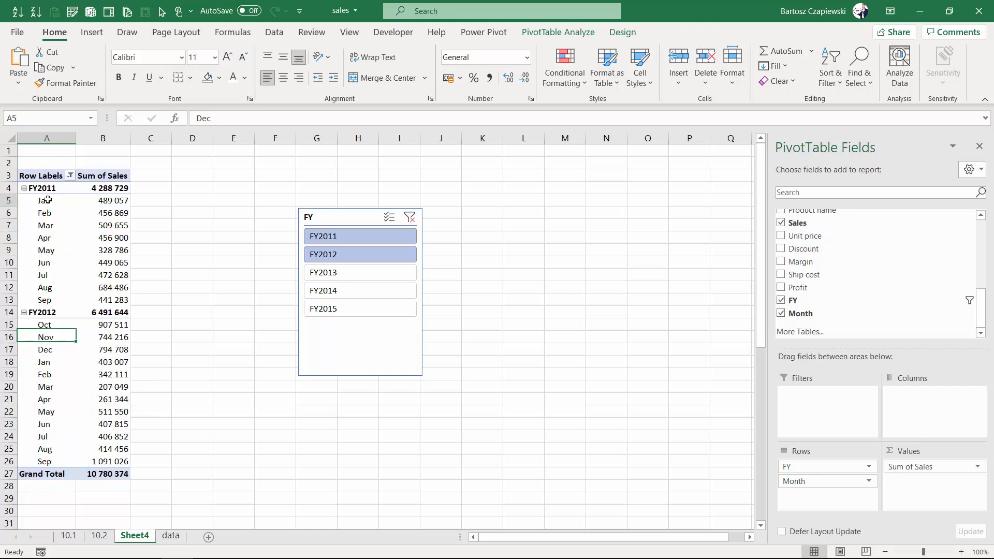
{"action": "left_click", "coordinate": [43, 201]}
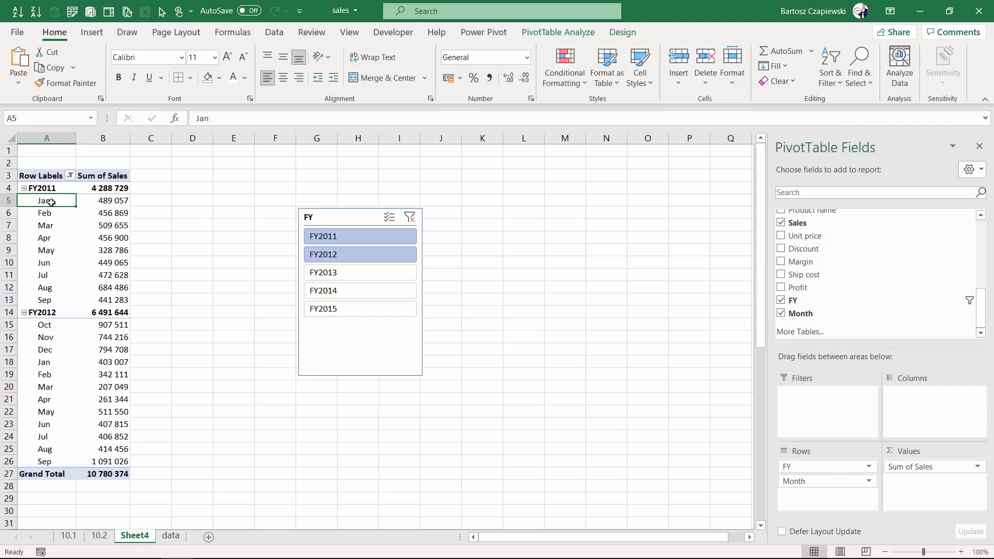
{"action": "mouse_move", "coordinate": [45, 200]}
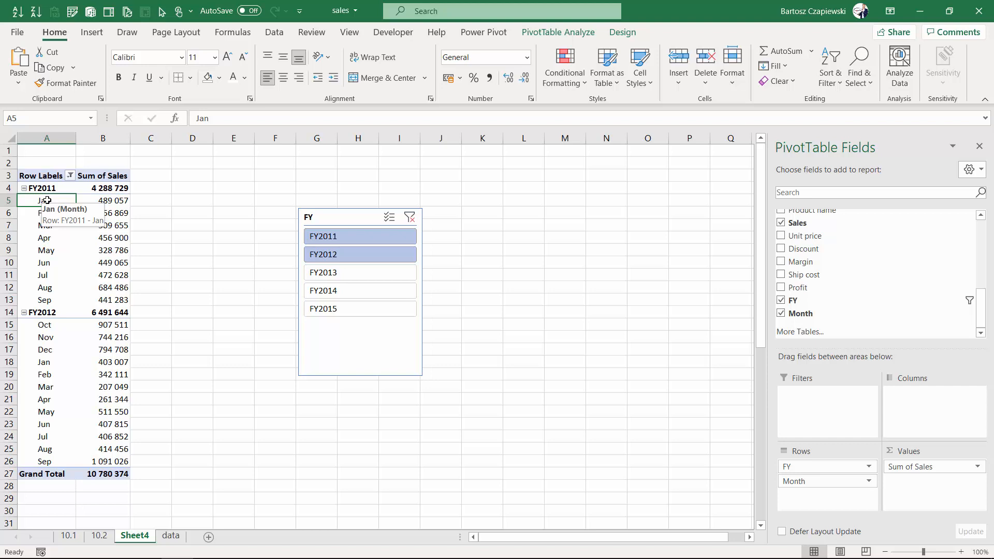
- Turn on Show items with no data for Month, so FY2011 lists empty Oct–Dec
{"action": "right_click", "coordinate": [44, 201]}
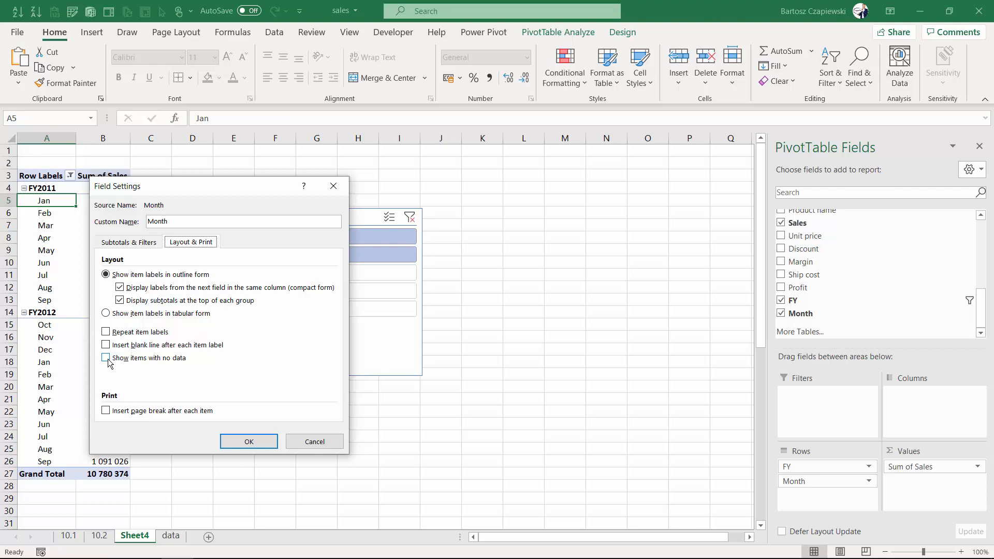
{"action": "left_click", "coordinate": [106, 358]}
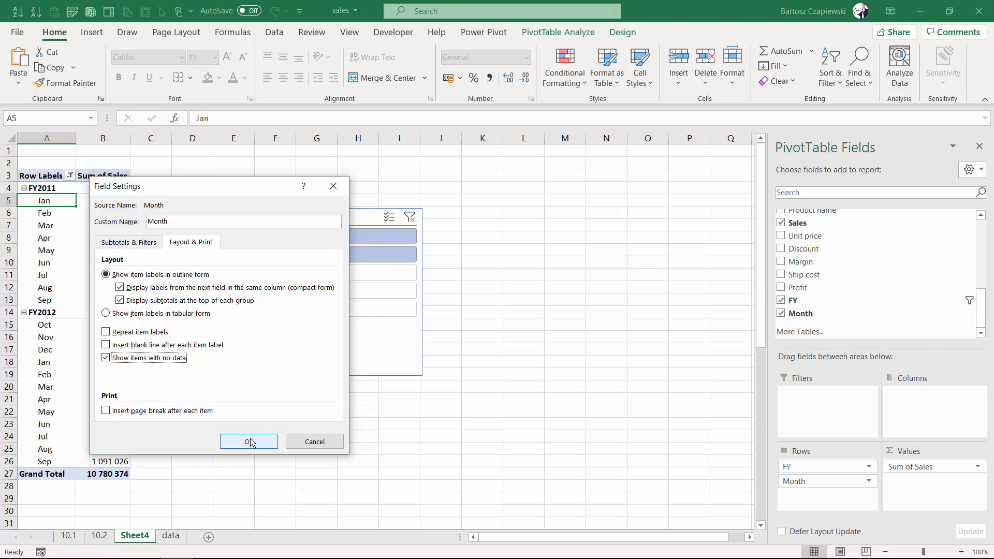
{"action": "left_click", "coordinate": [248, 441]}
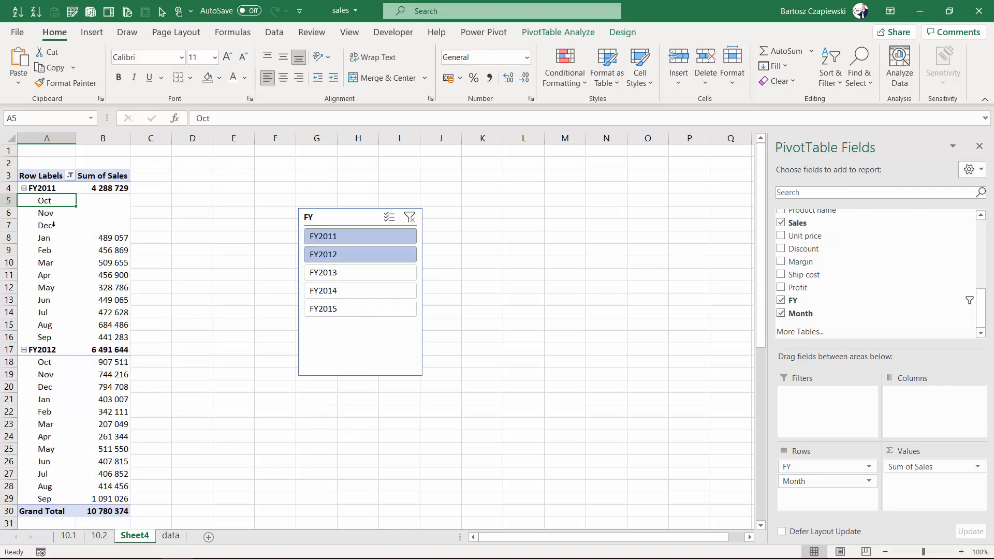